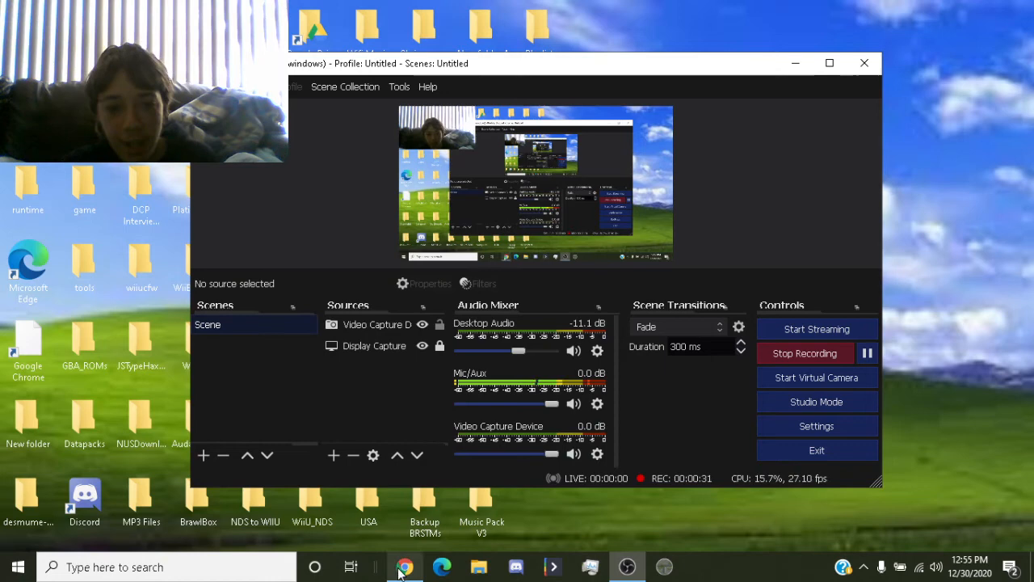
# Minimize OBS so the Nextraker search results are visible.
pyautogui.click(403, 565)
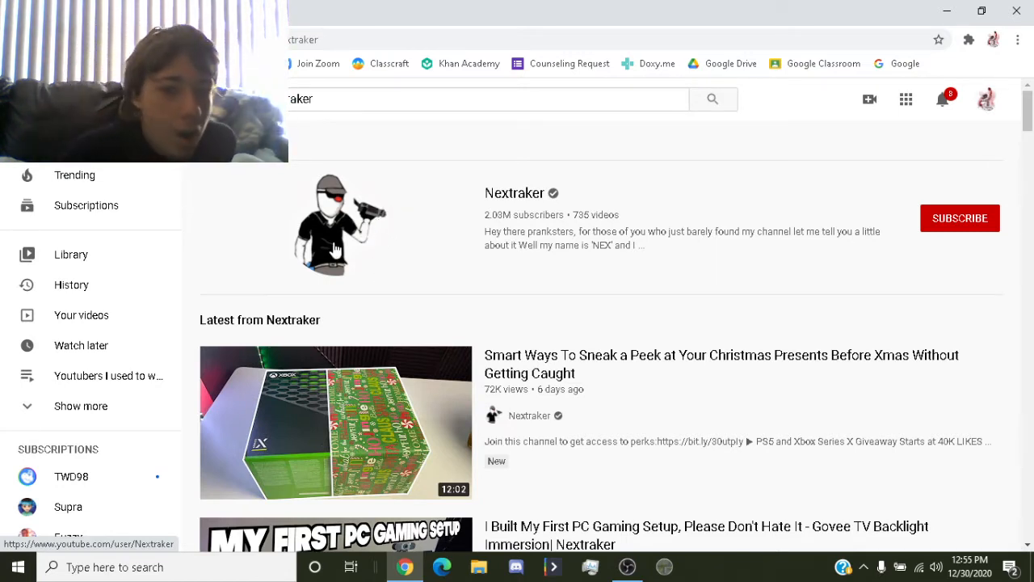
pyautogui.moveTo(866, 365)
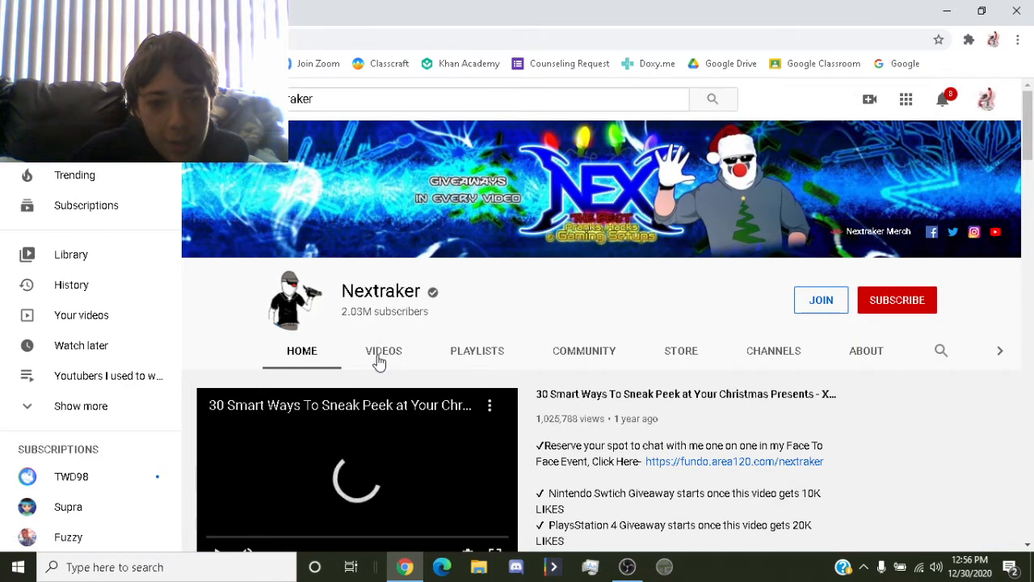
# Show Nextraker's uploaded videos and browse down the recent uploads.
pyautogui.click(383, 351)
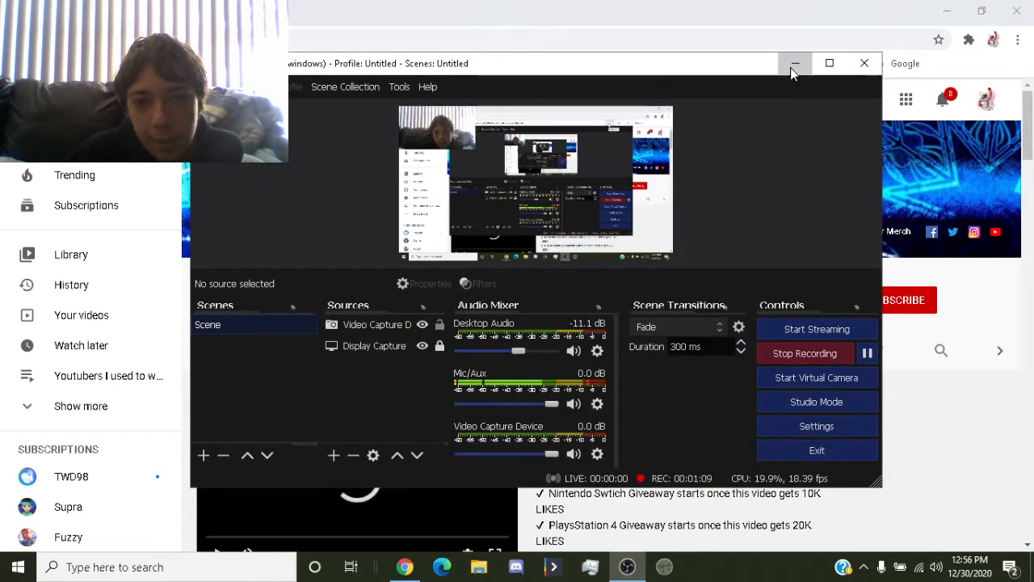
pyautogui.click(795, 63)
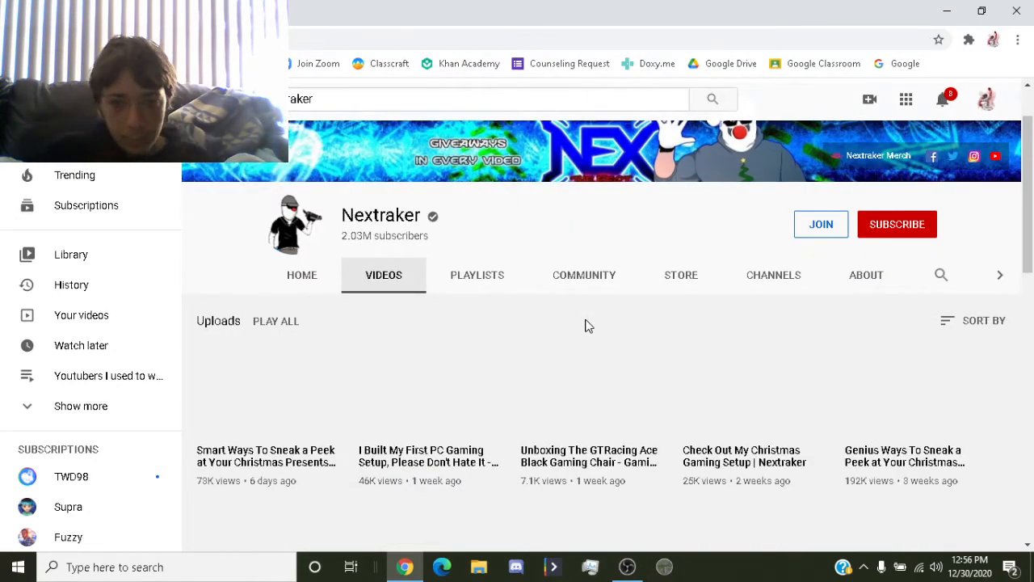
pyautogui.scroll(-3)
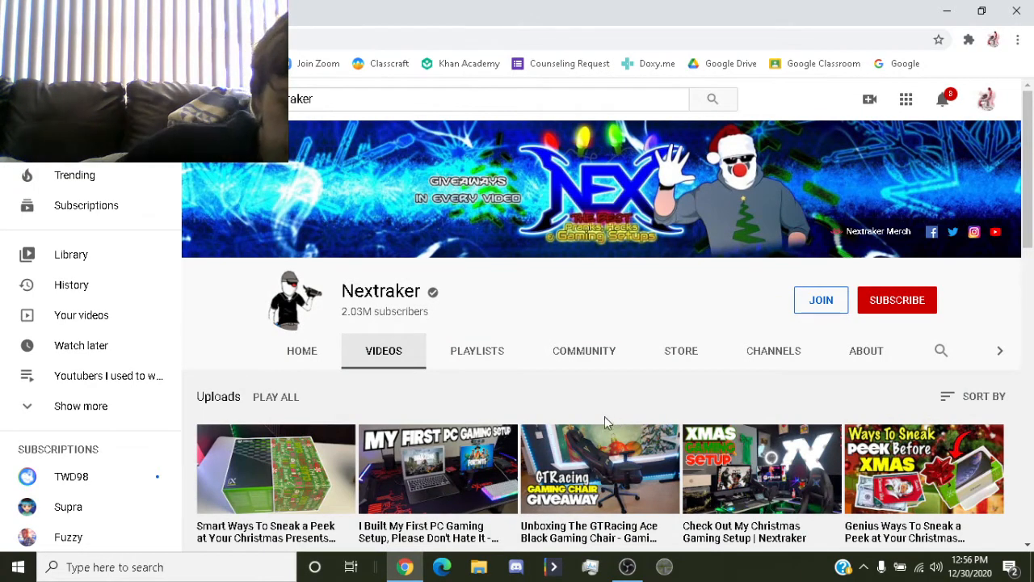
pyautogui.scroll(-3)
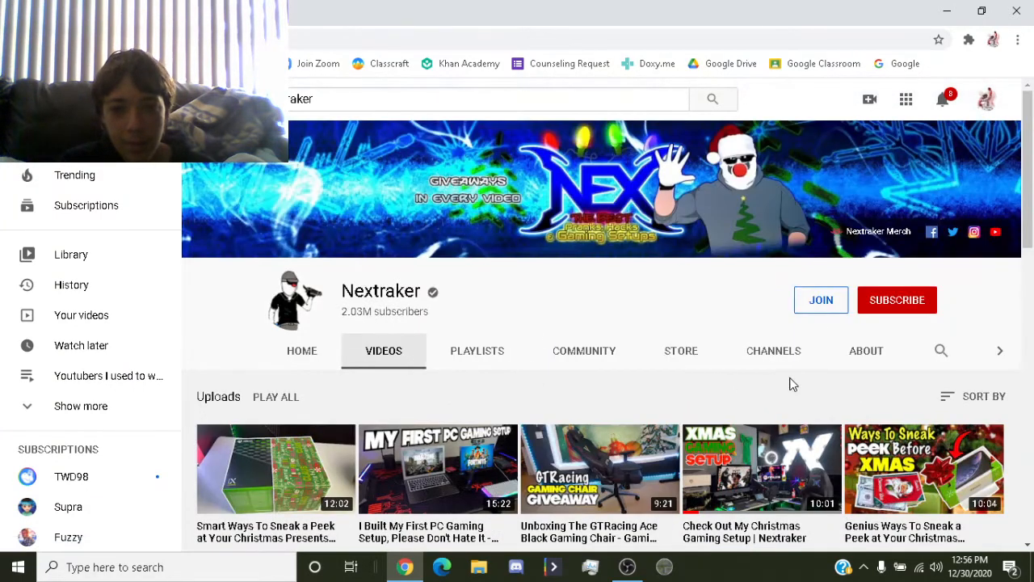
# Sort uploads by Date added (oldest) and browse back to the 12-year-old videos.
pyautogui.click(983, 396)
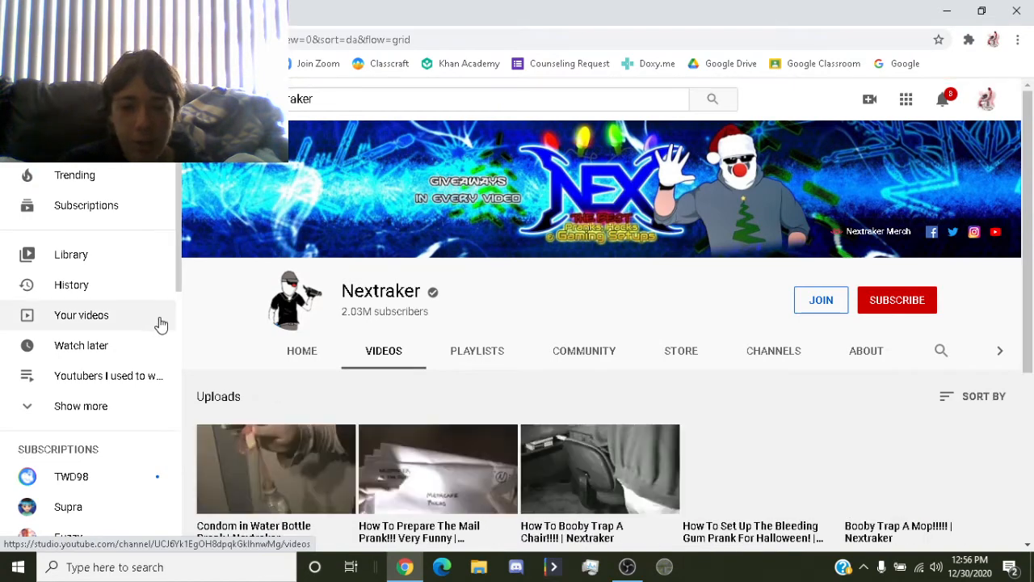
pyautogui.scroll(-3)
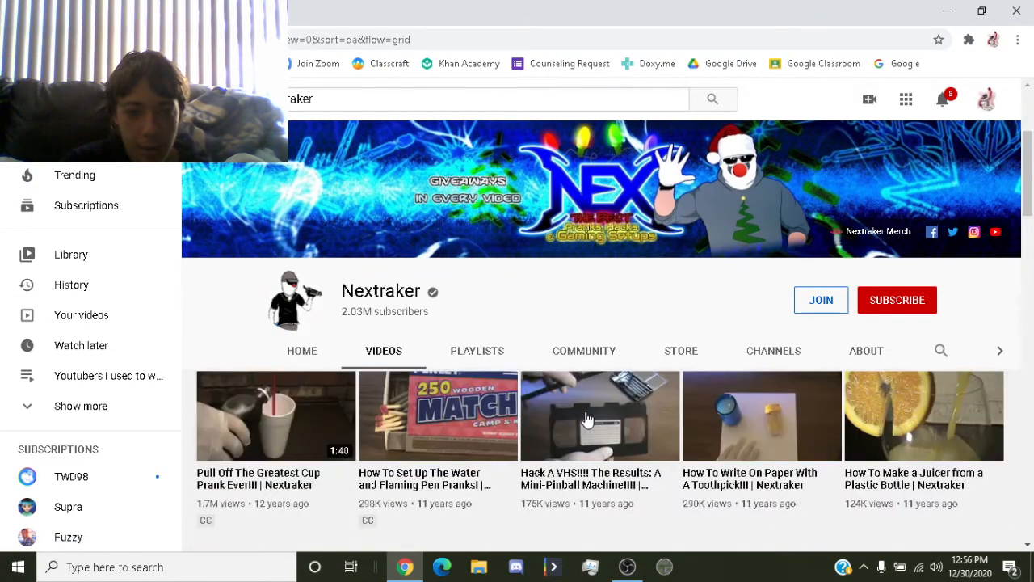
pyautogui.scroll(-3)
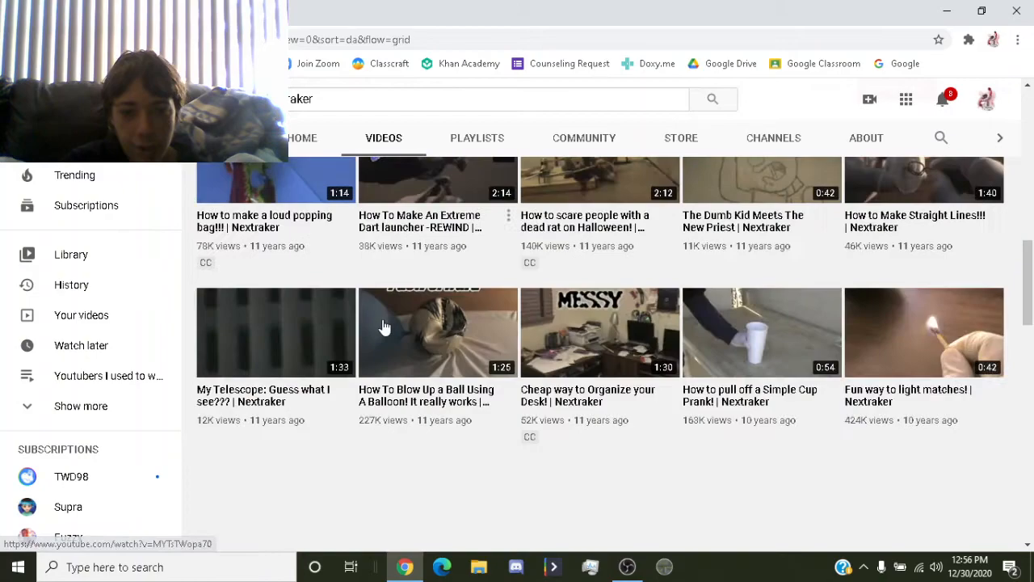
pyautogui.scroll(-3)
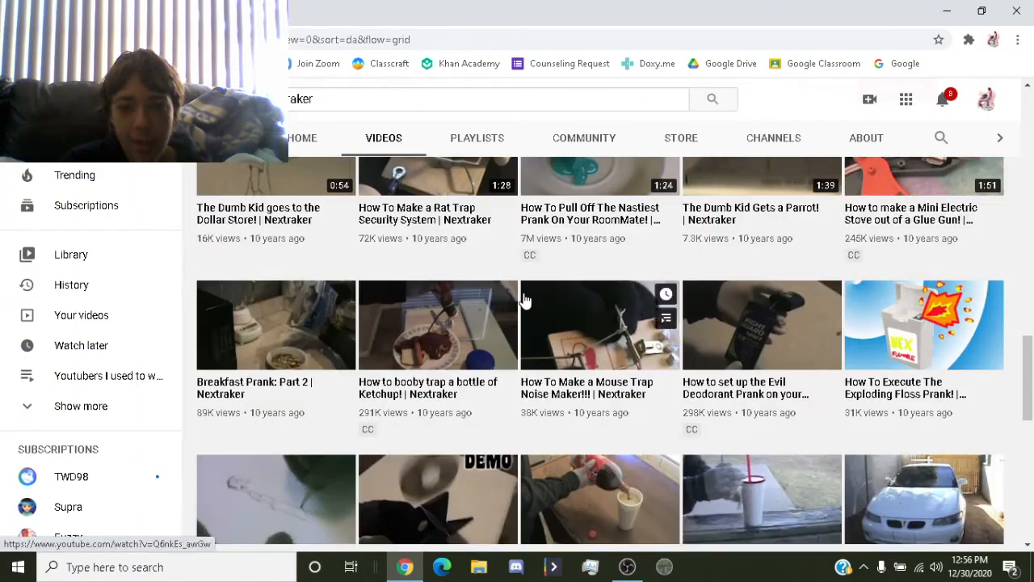
pyautogui.scroll(-3)
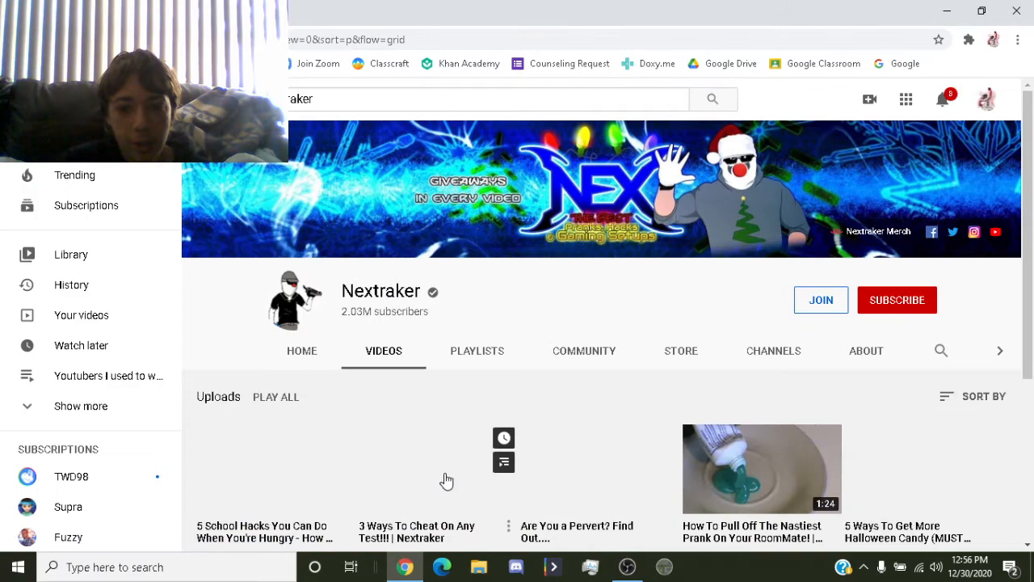
pyautogui.scroll(-3)
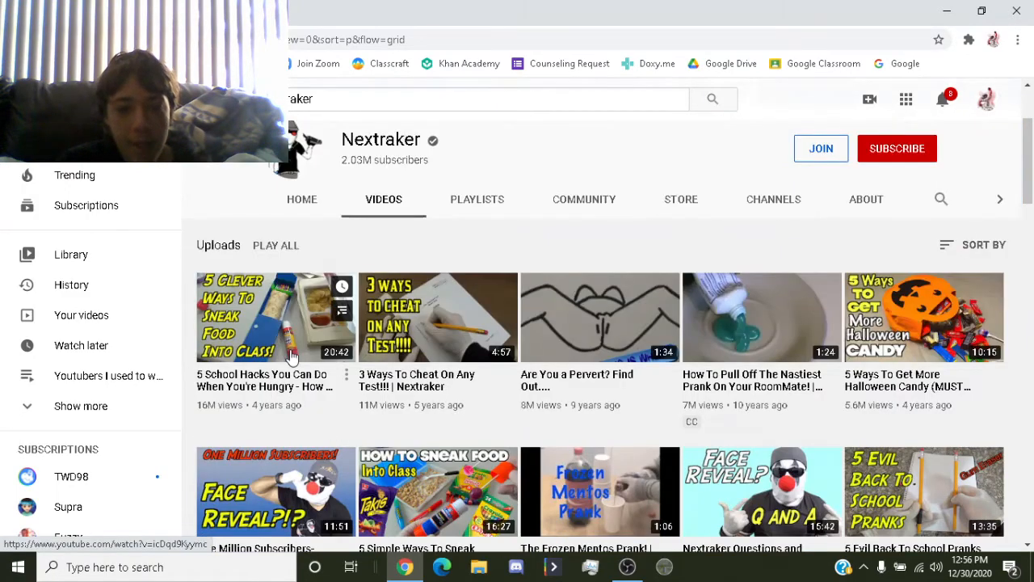
pyautogui.scroll(-3)
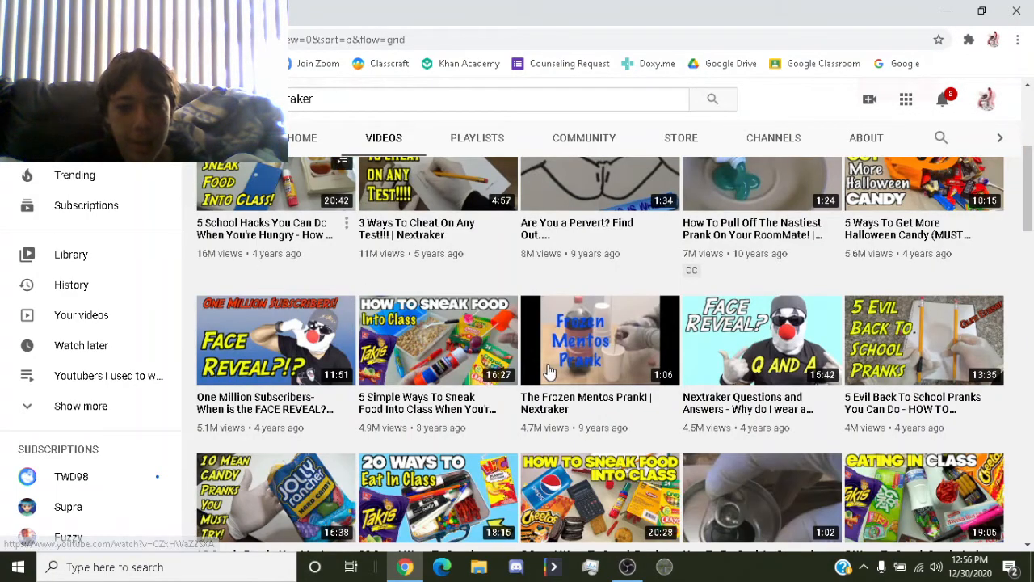
pyautogui.scroll(-3)
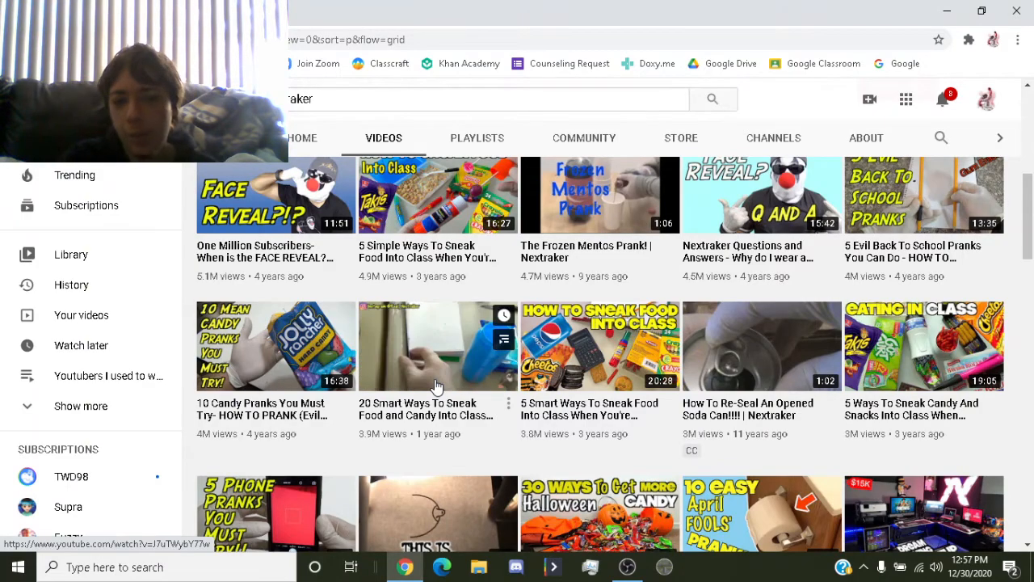
pyautogui.scroll(-3)
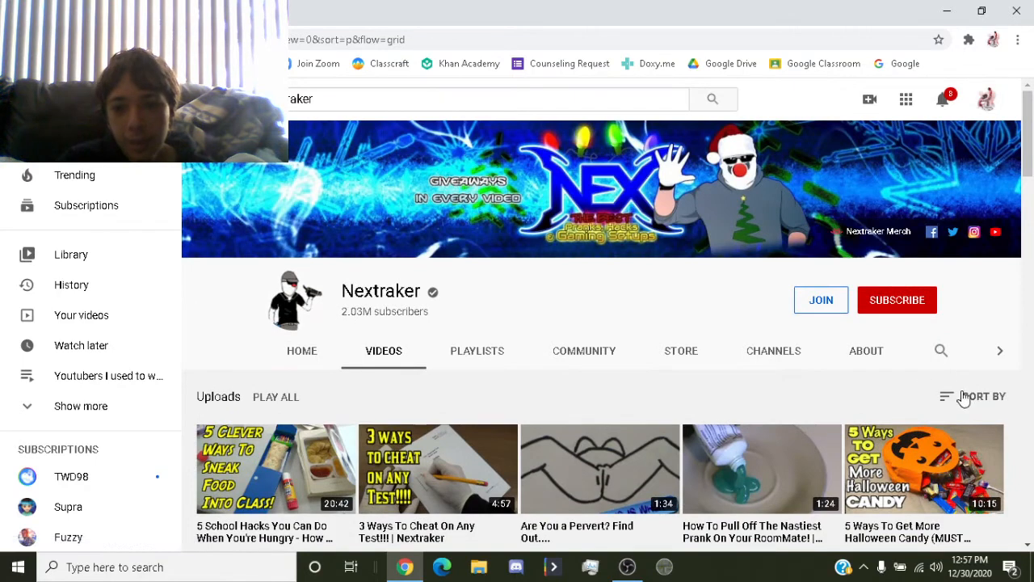
# Sort uploads by Date added (newest) and browse the recent Christmas uploads.
pyautogui.click(982, 396)
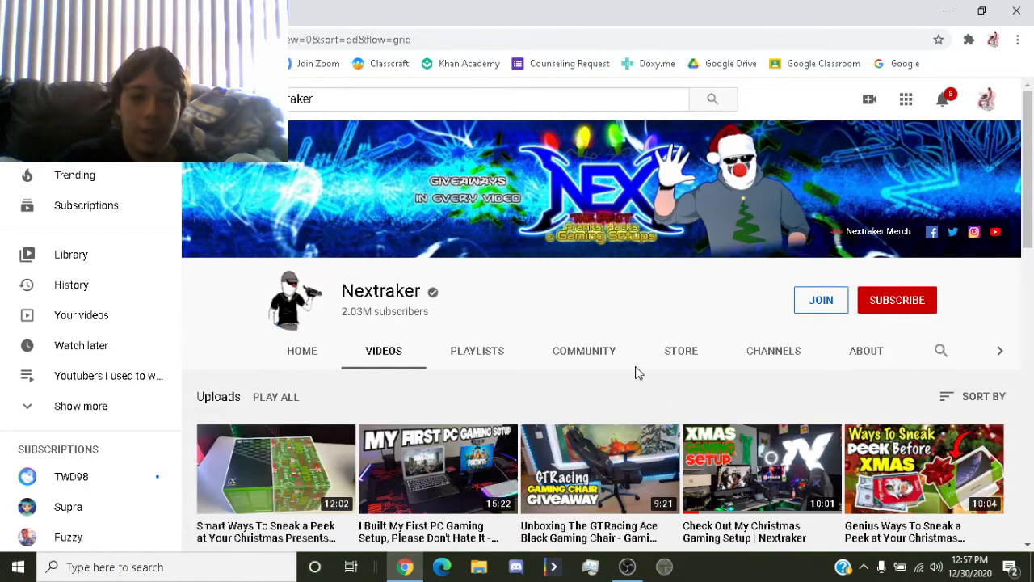
pyautogui.scroll(-3)
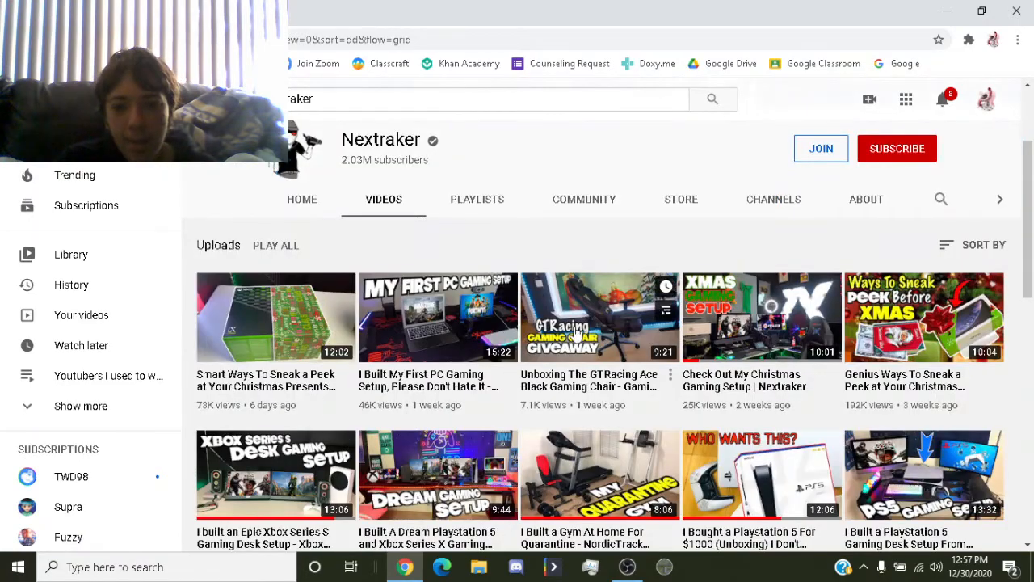
pyautogui.scroll(-3)
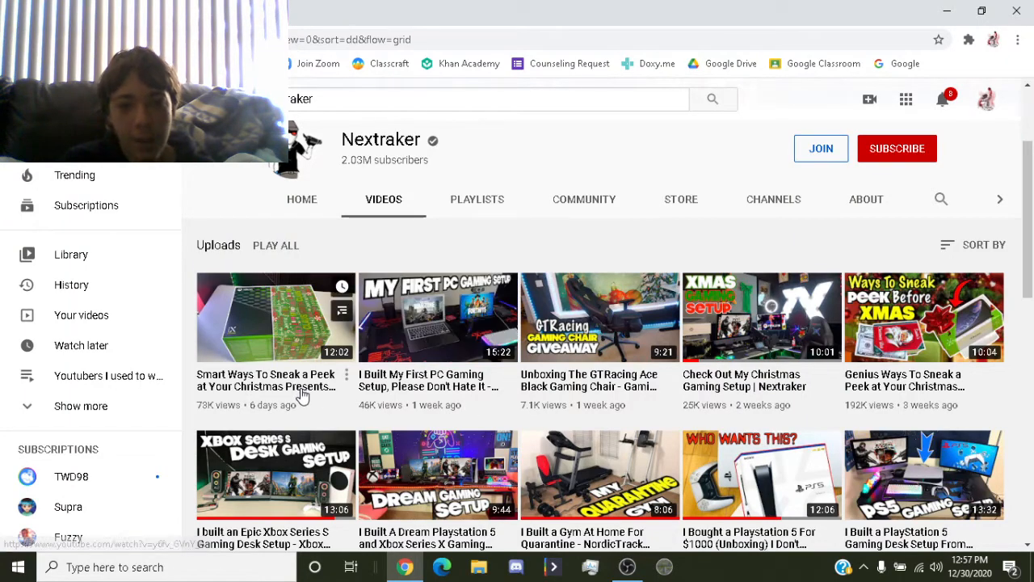
pyautogui.scroll(-3)
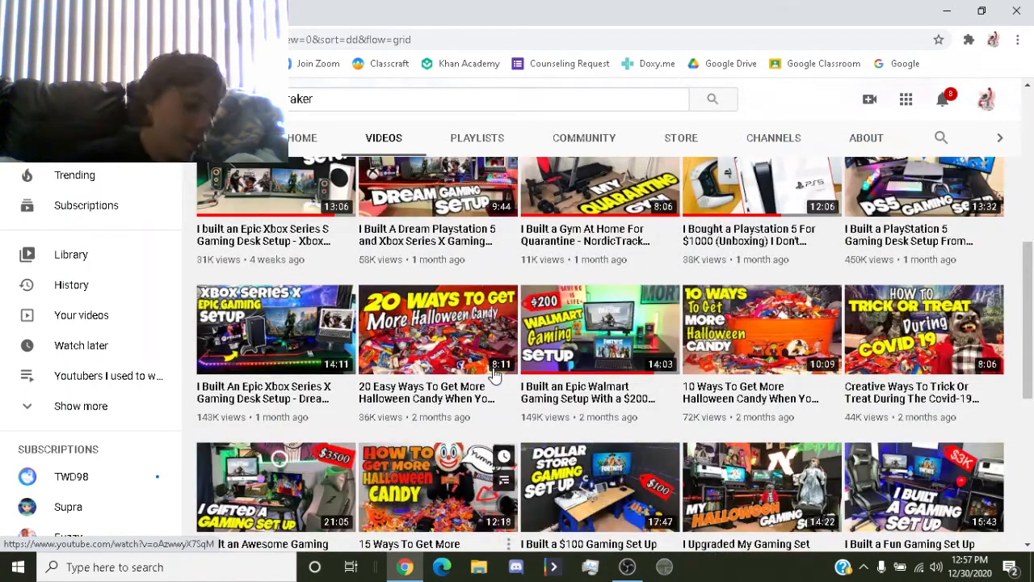